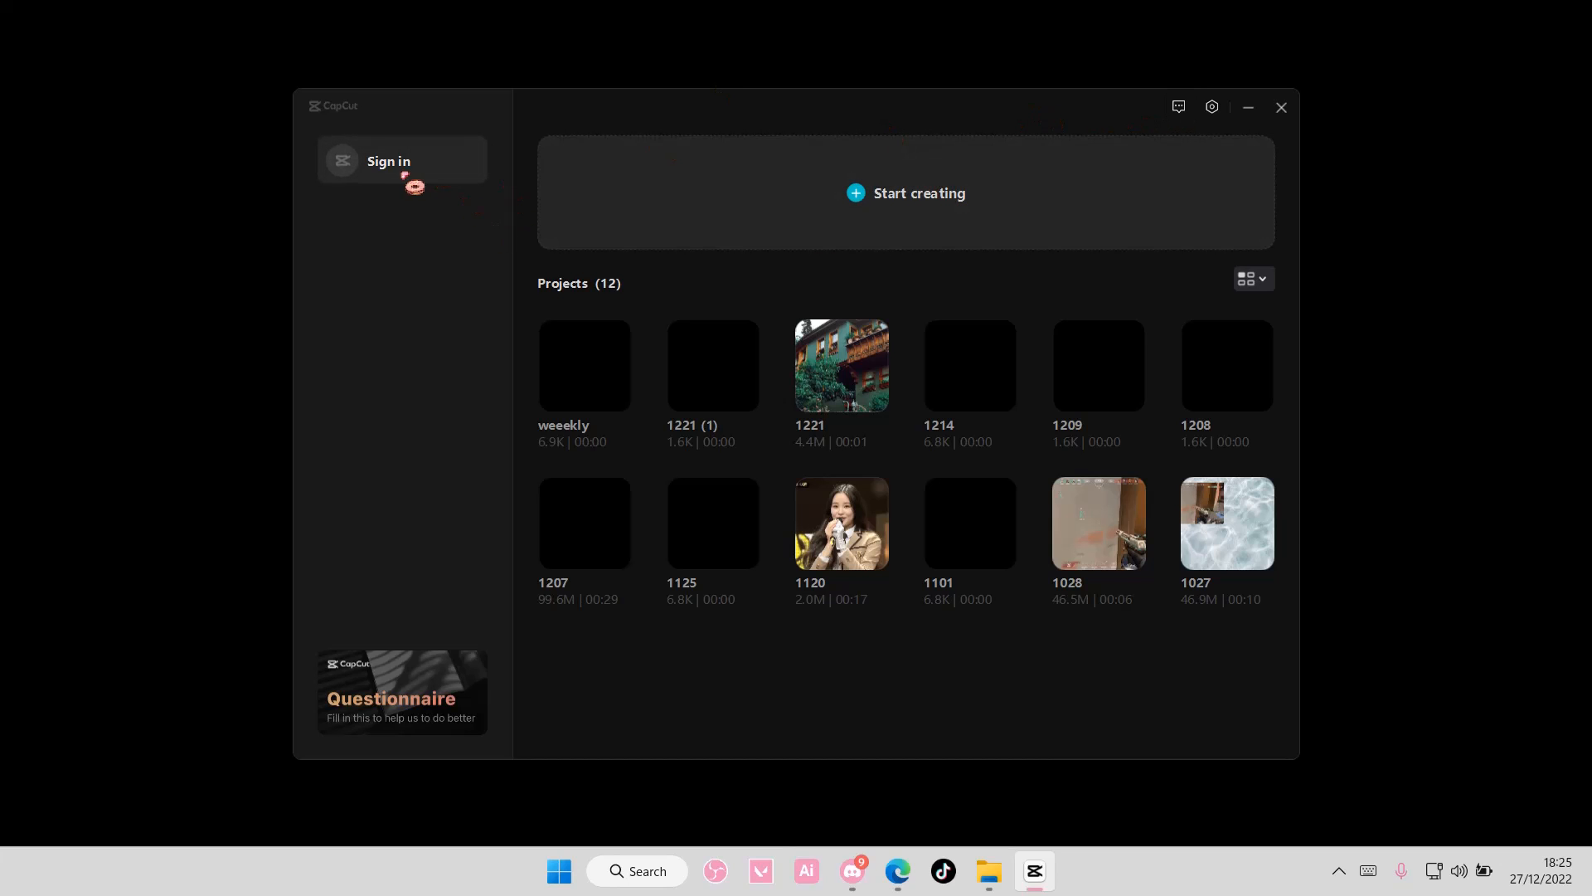
mouse_move(630, 373)
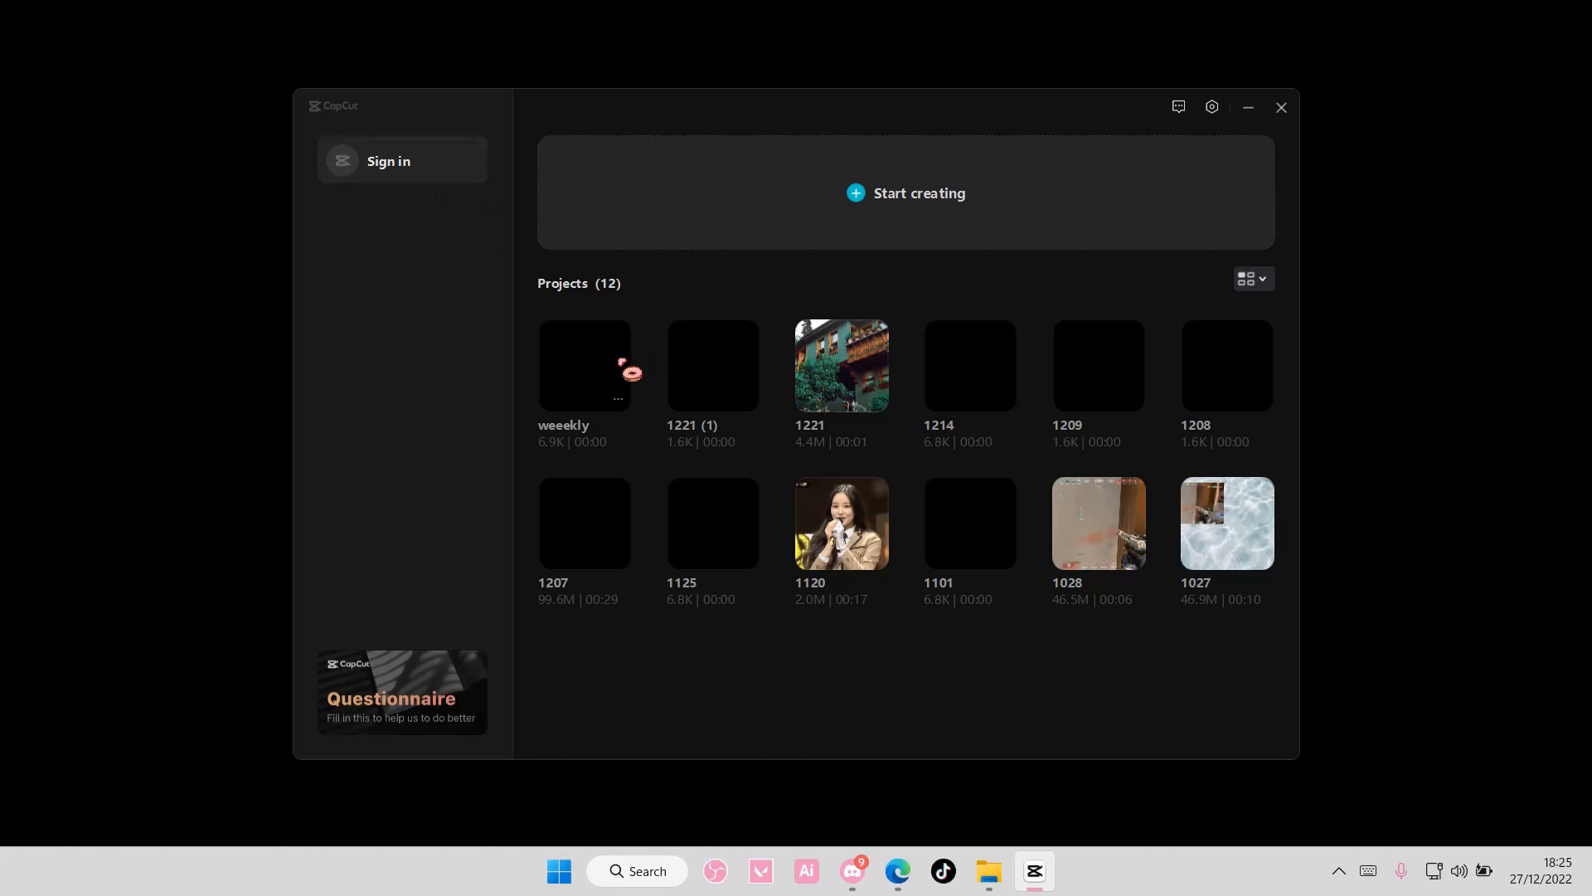
- Start signing in to CapCut with the TikTok account, launching the TikTok authorization page
double_click(584, 364)
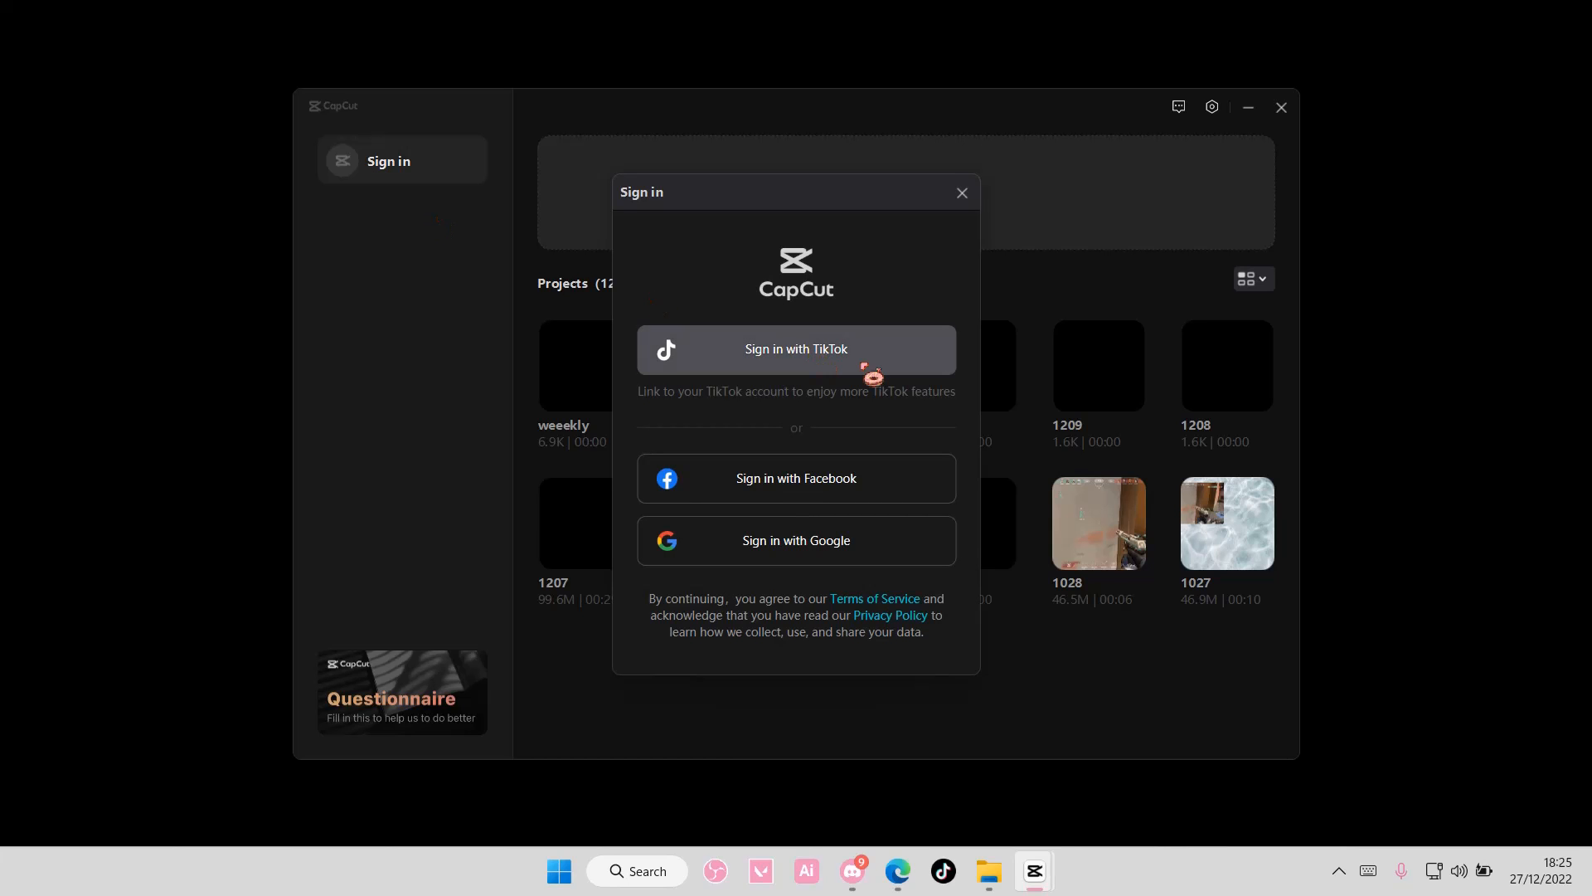
left_click(794, 350)
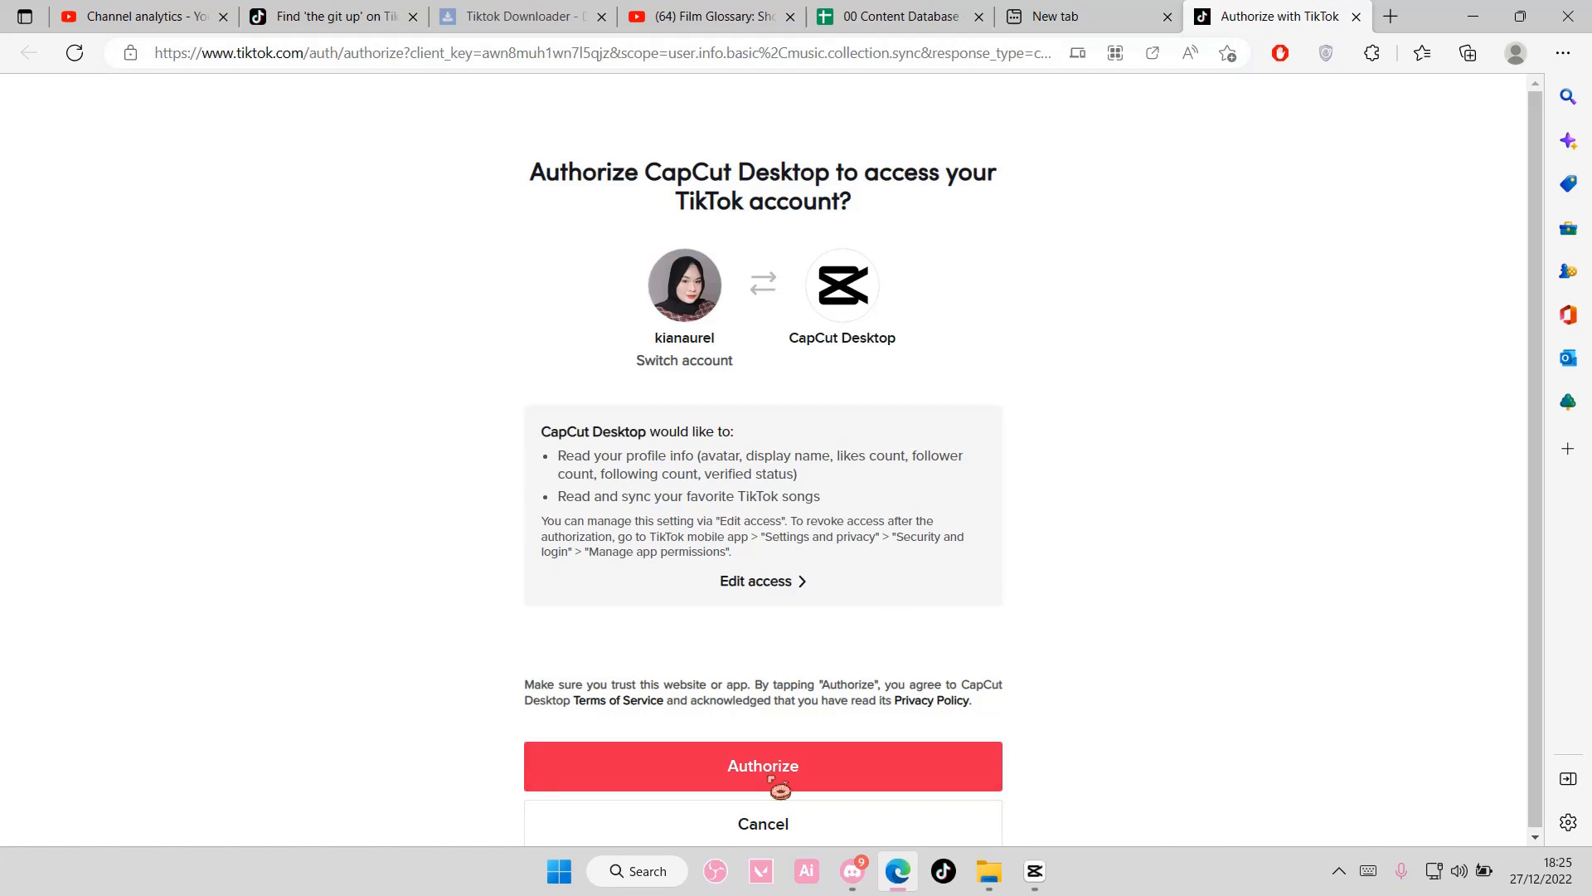
- Authorize CapCut Desktop on TikTok, return to the app and select the 'weeekly' project
left_click(763, 766)
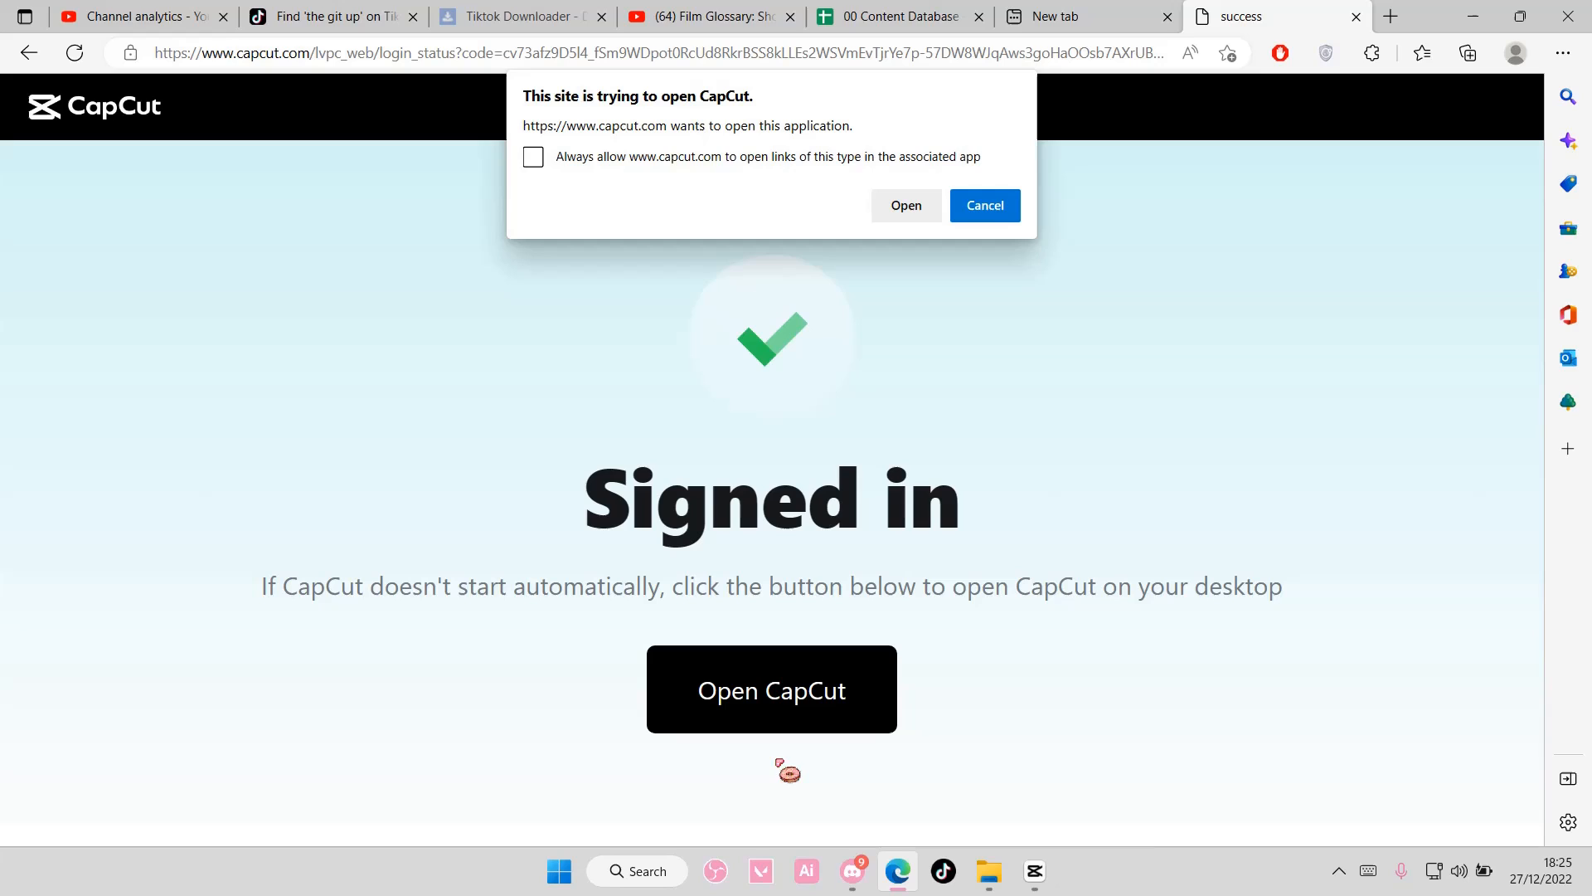
left_click(981, 206)
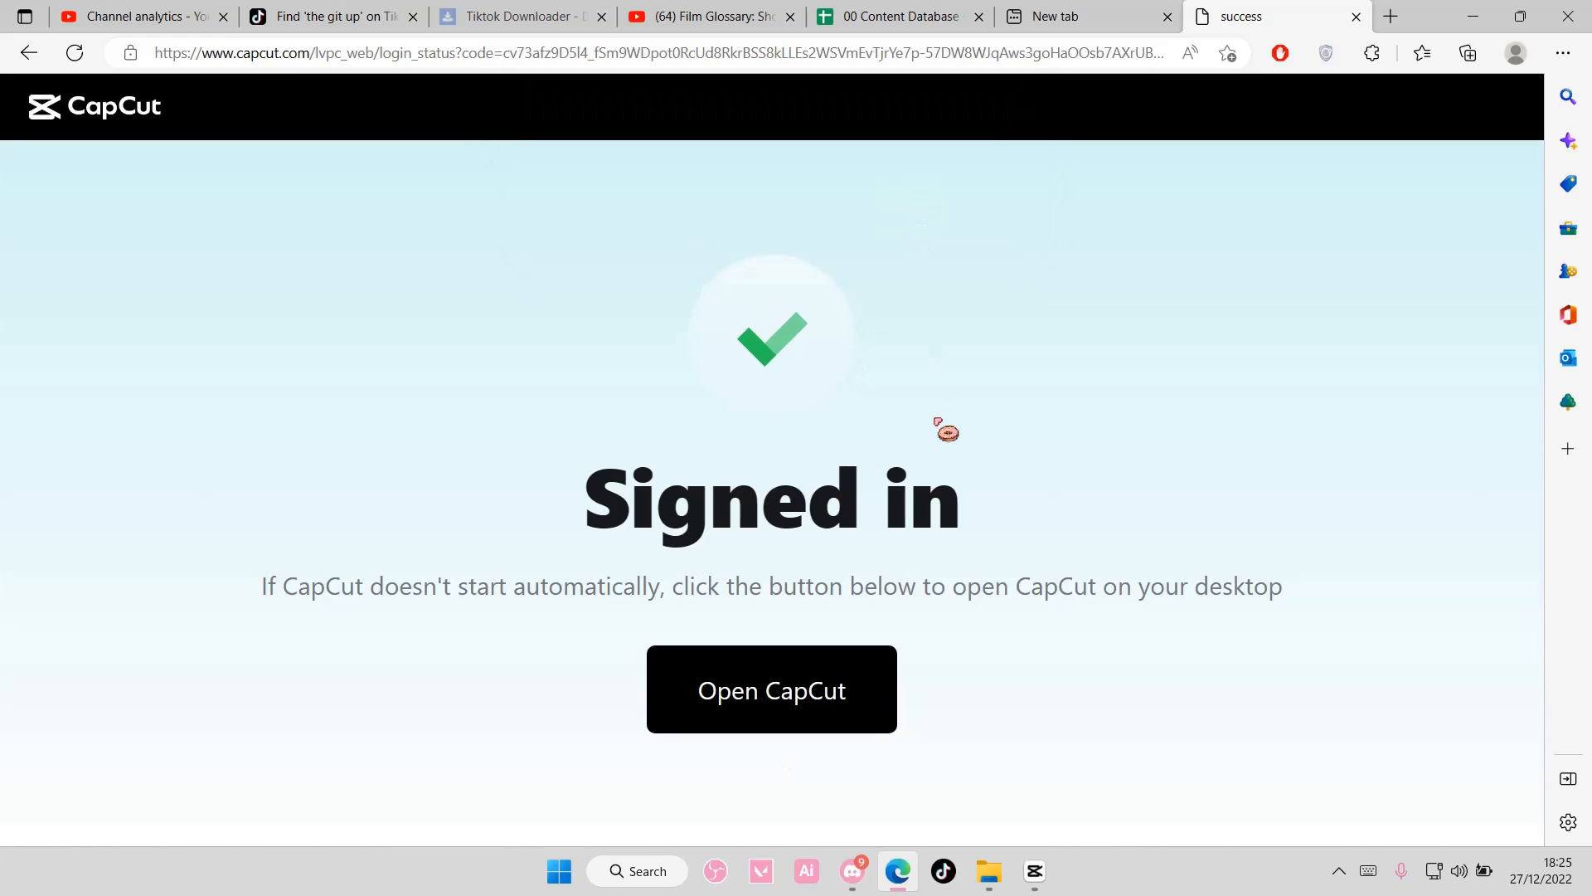
left_click(771, 690)
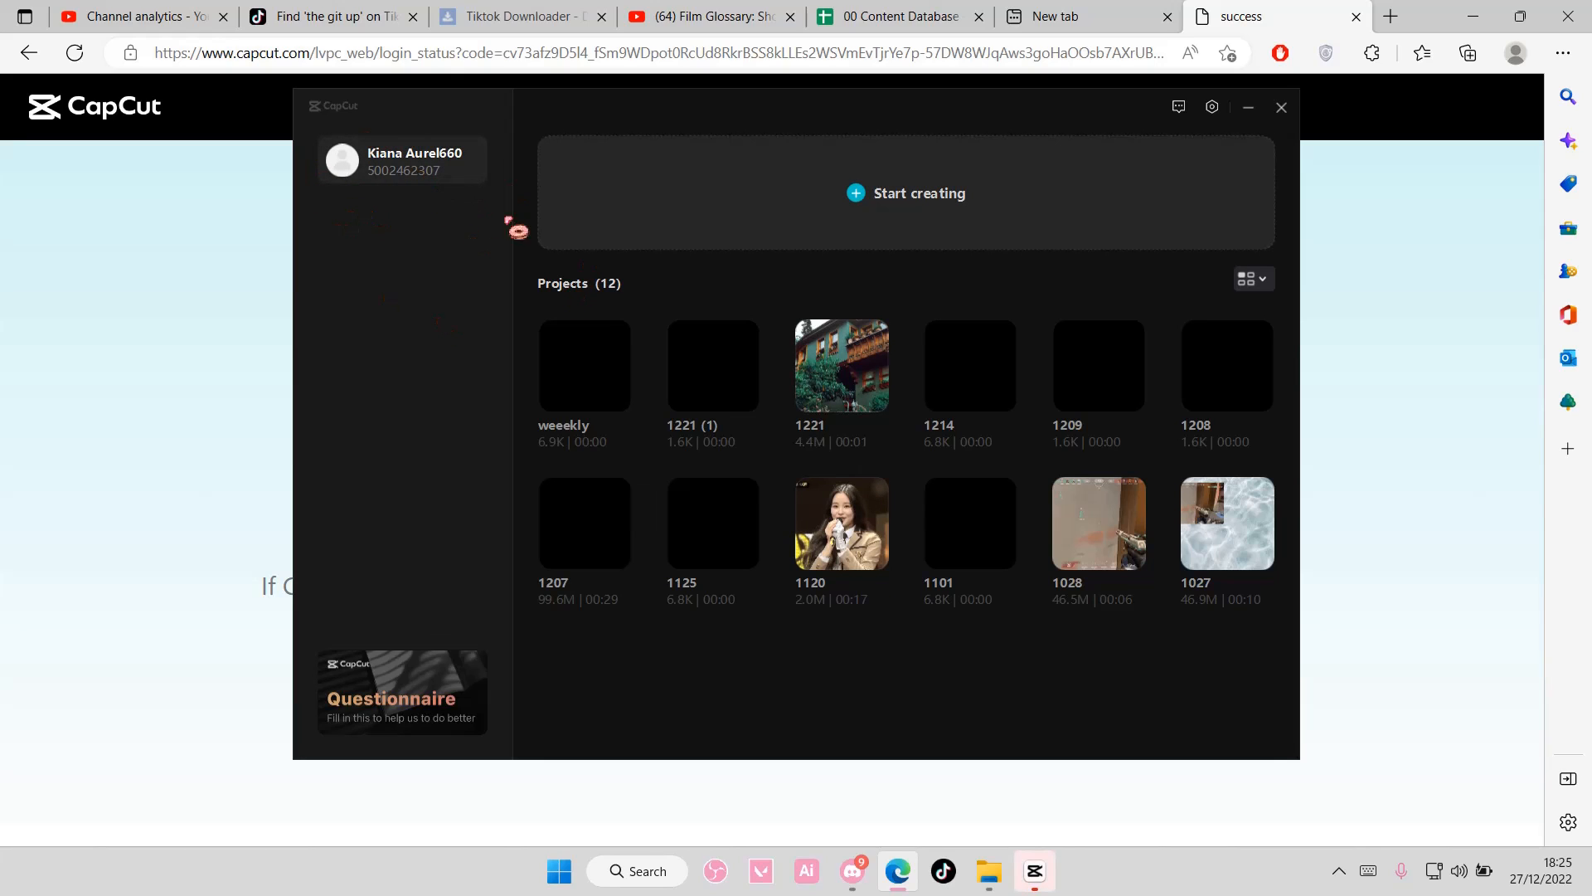
mouse_move(609, 406)
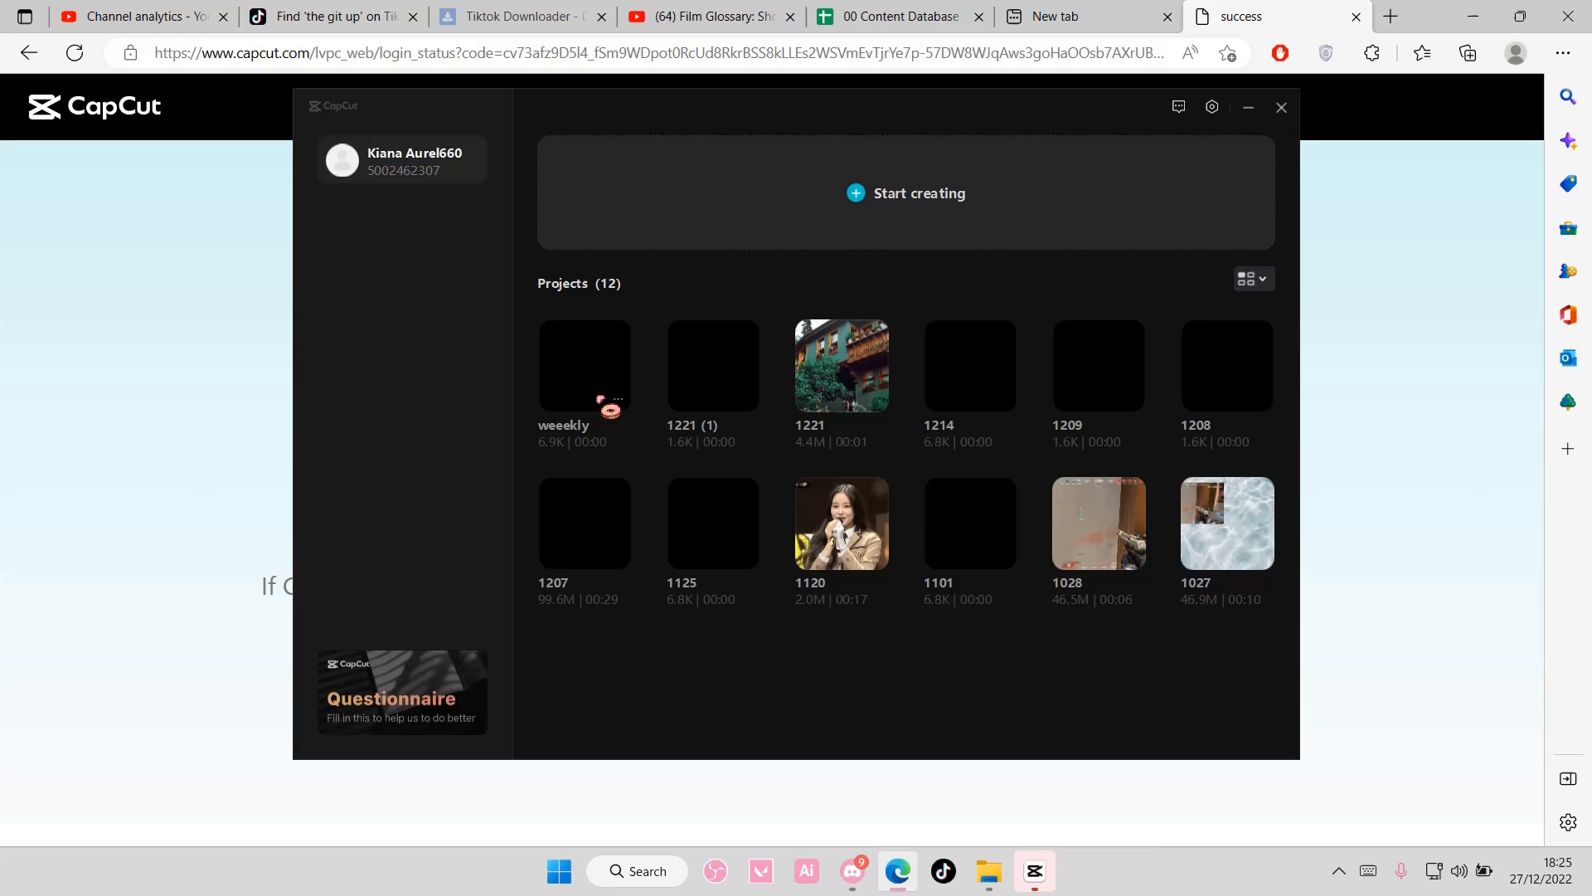
left_click(1281, 107)
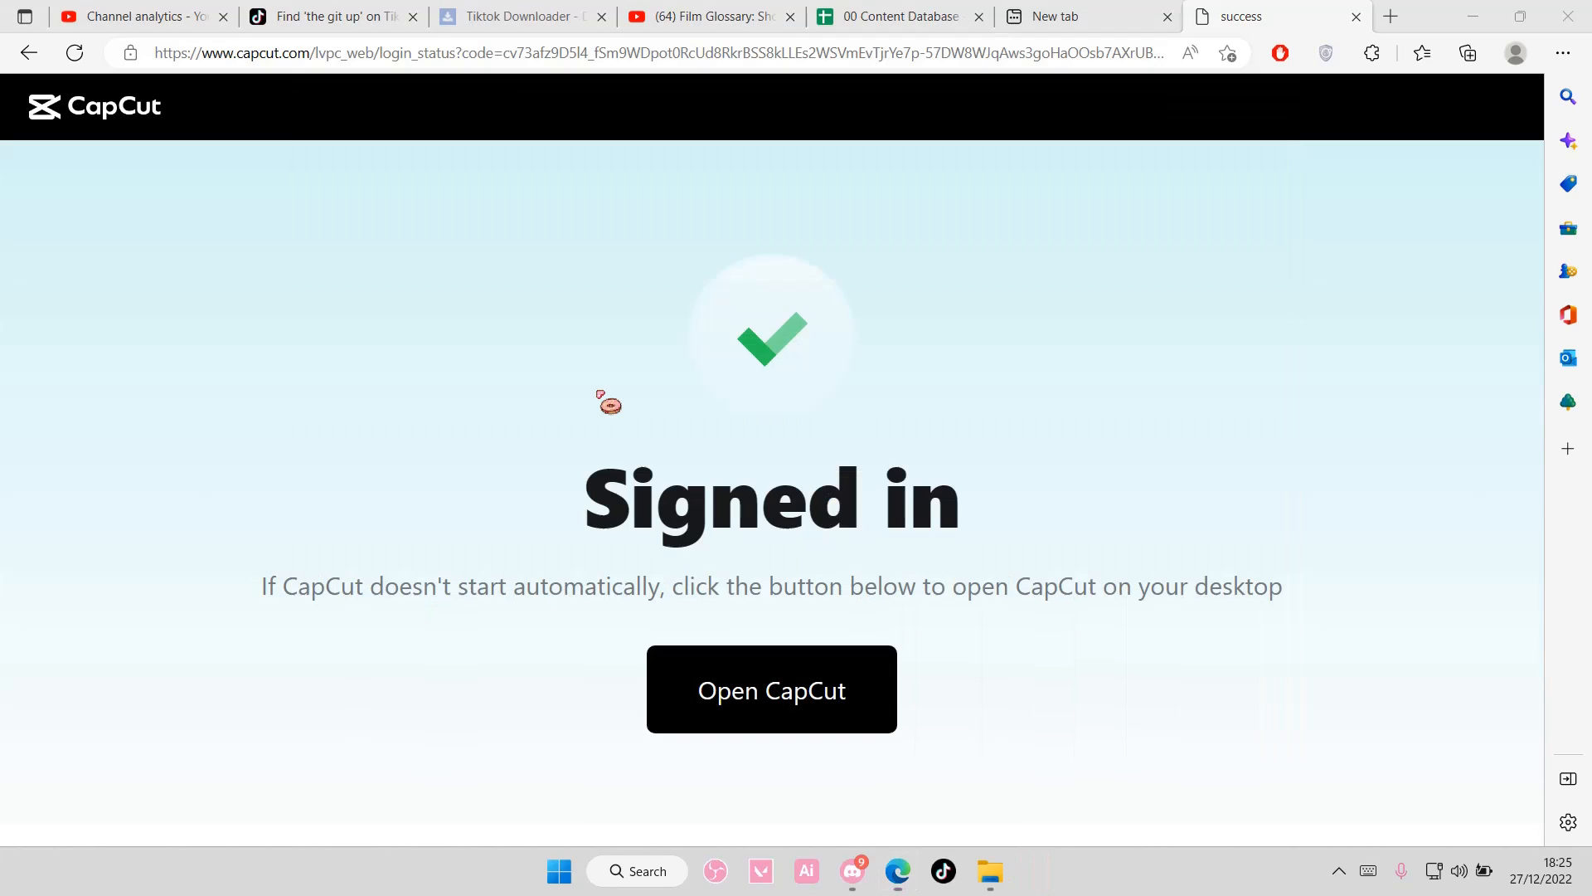
- Load the 'weeekly' project into the CapCut editor with its media library
left_click(769, 690)
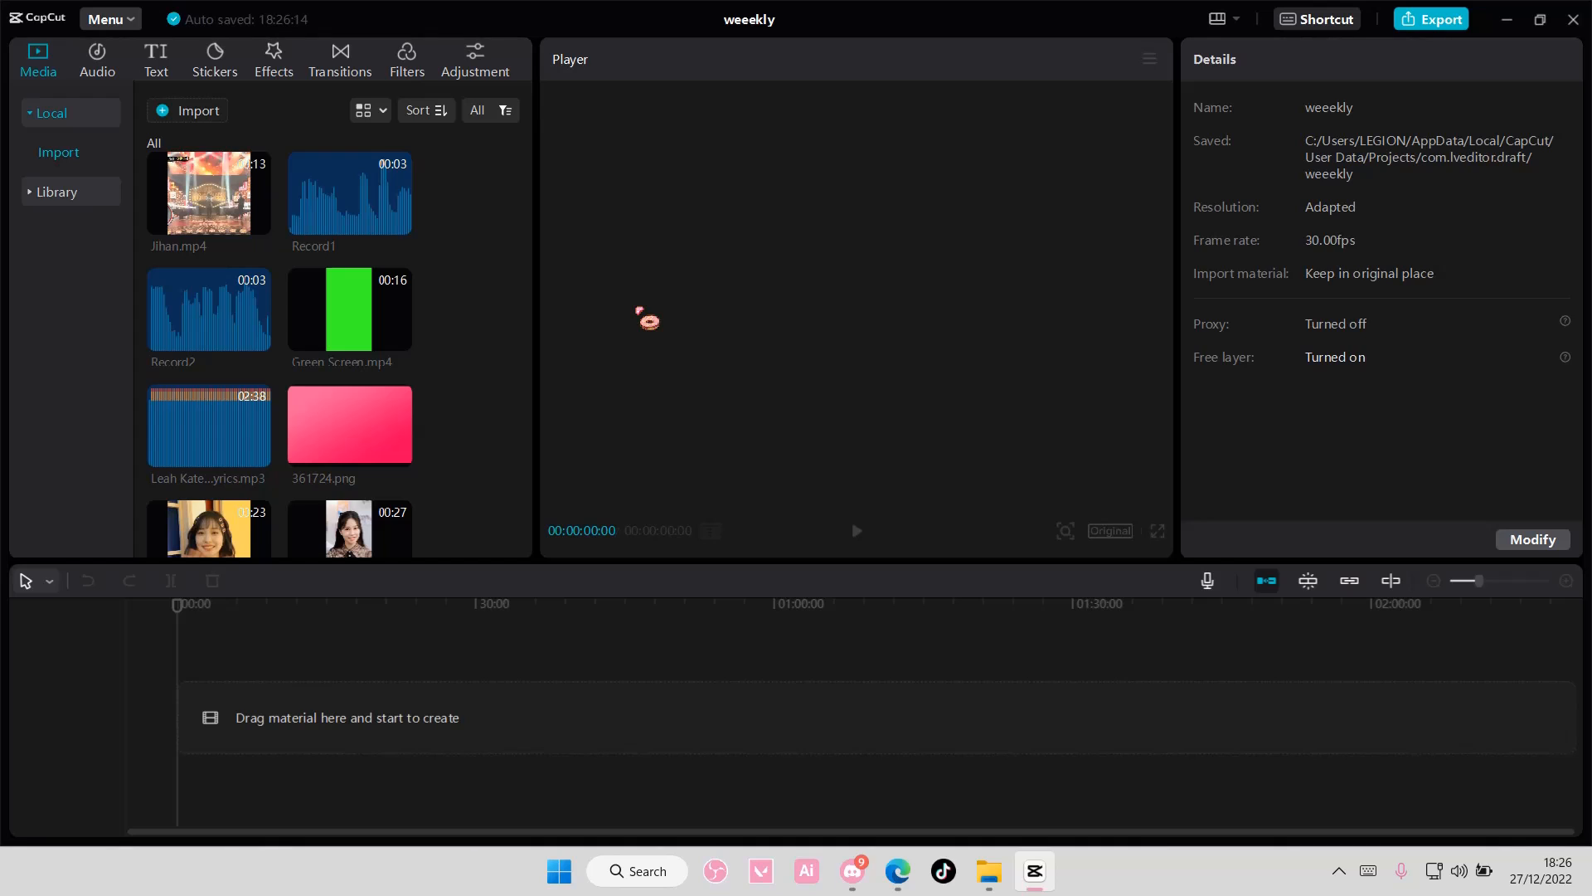
mouse_move(1269, 799)
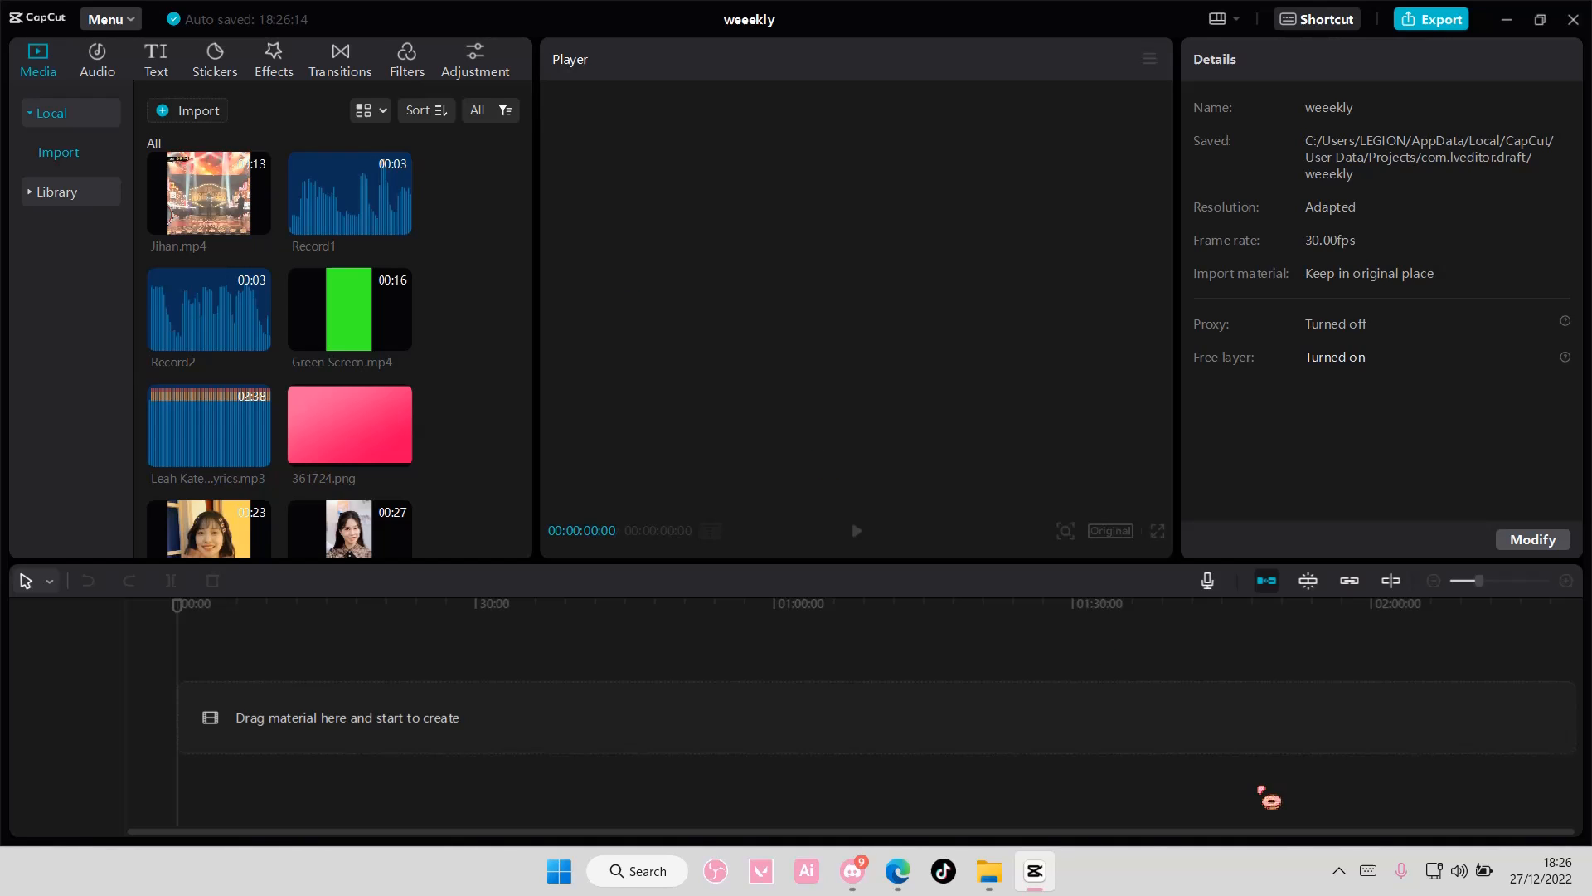